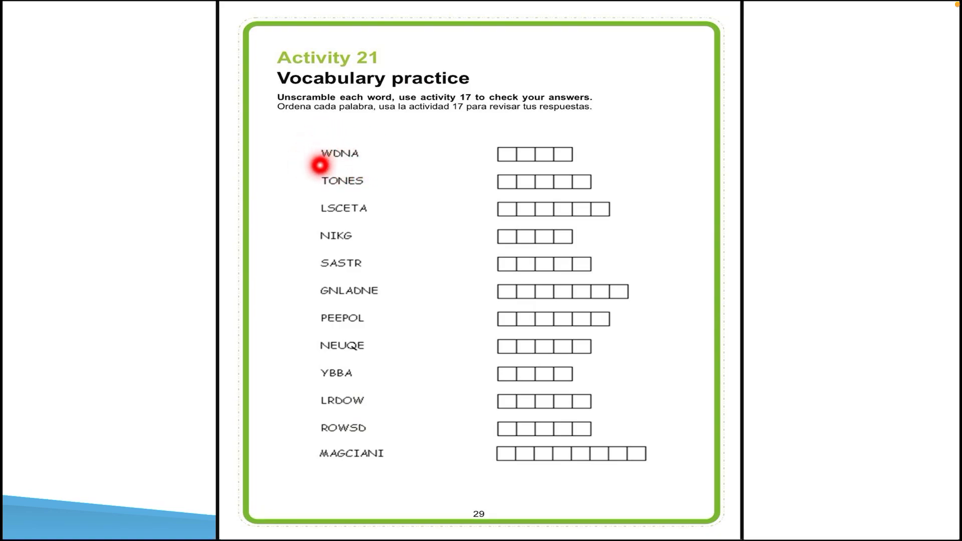
pyautogui.moveTo(354, 458)
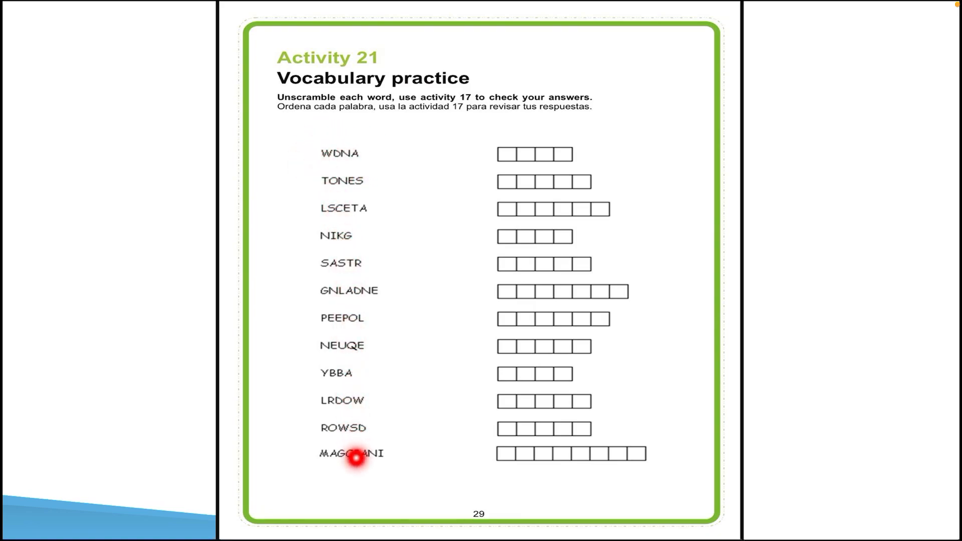
pyautogui.moveTo(358, 362)
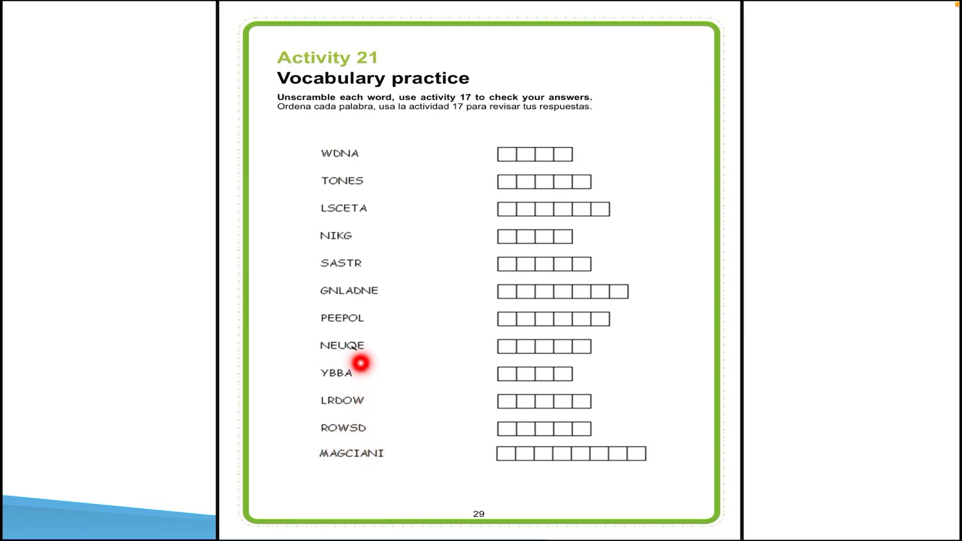
pyautogui.moveTo(555, 168)
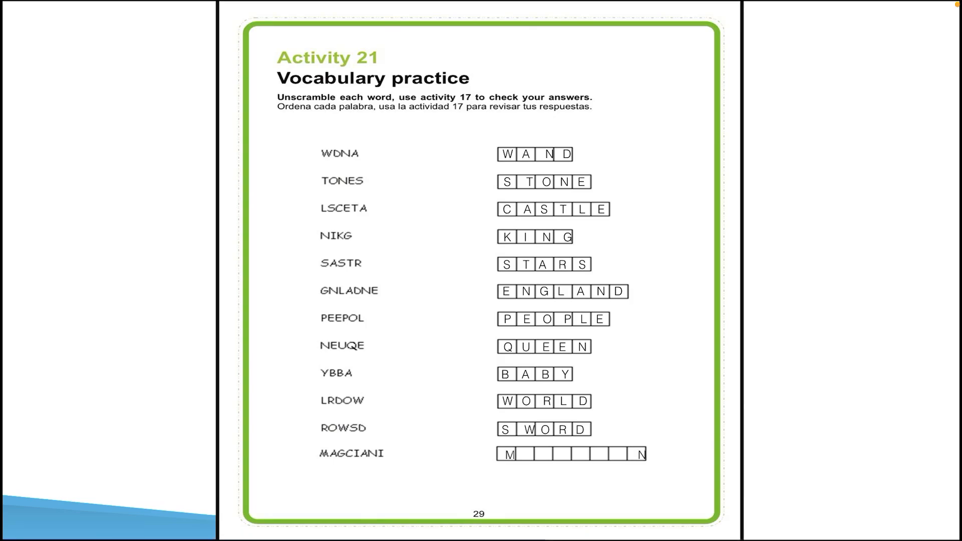
pyautogui.write('MAGICIAN')
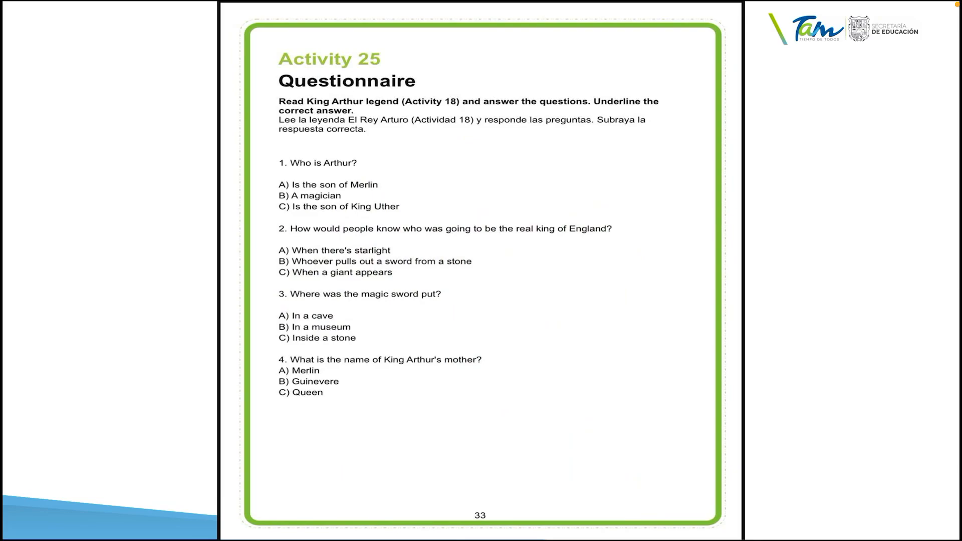
pyautogui.click(368, 115)
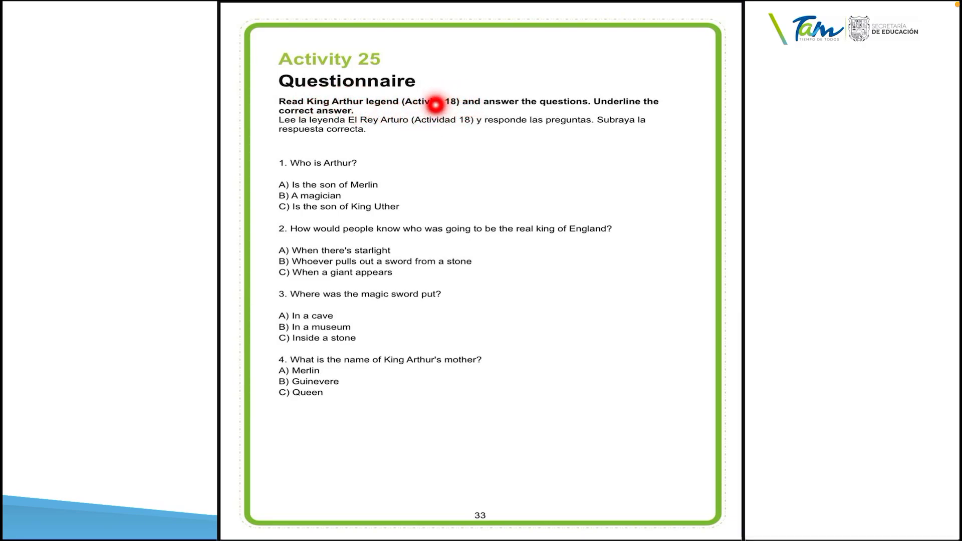
pyautogui.moveTo(347, 168)
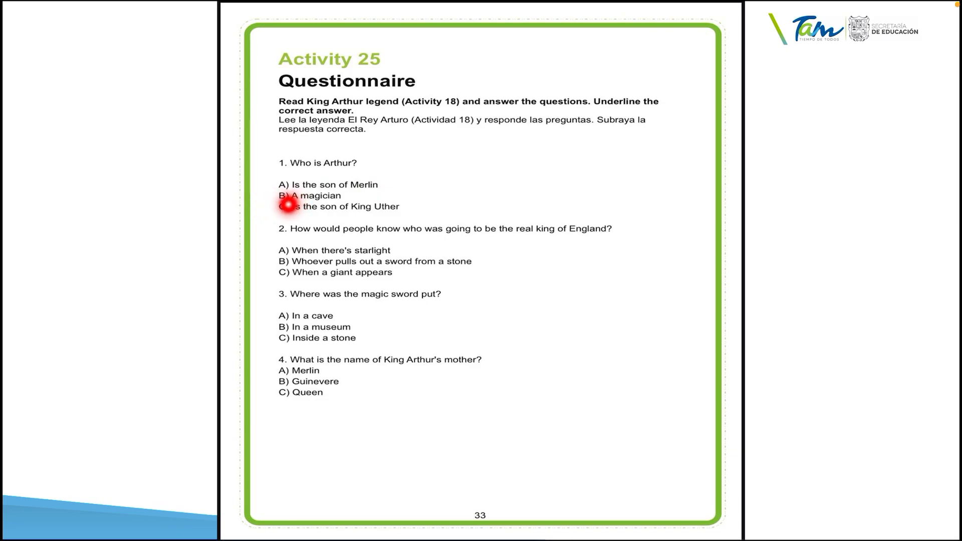
pyautogui.moveTo(374, 162)
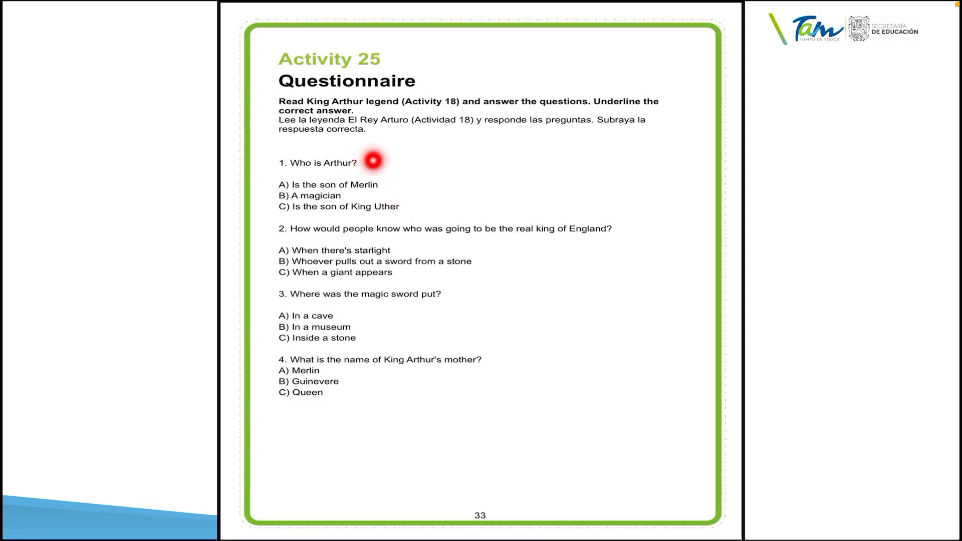
pyautogui.moveTo(264, 184)
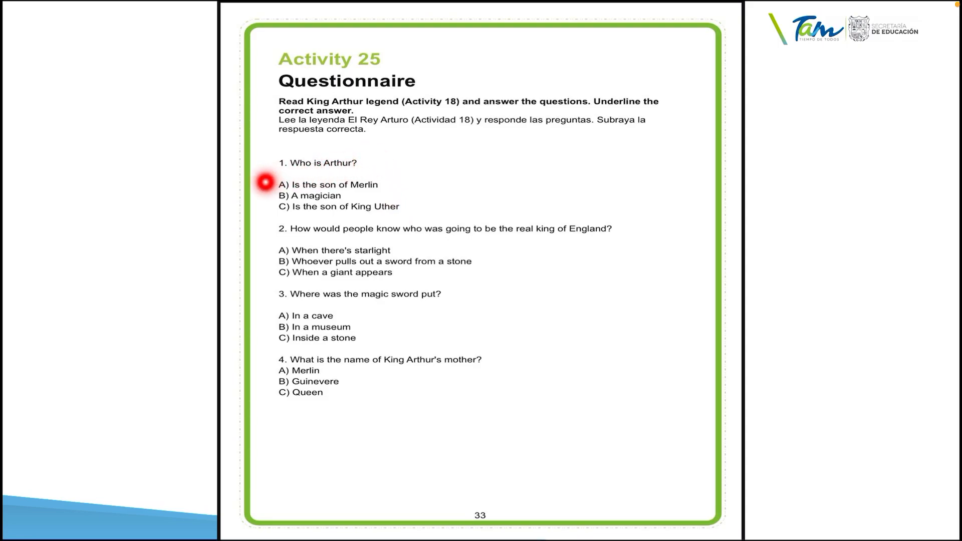
pyautogui.moveTo(327, 199)
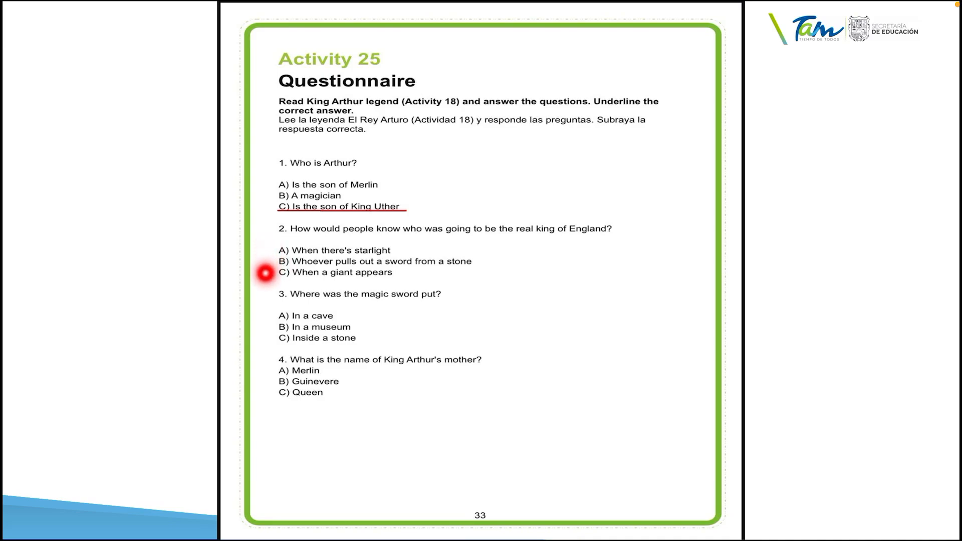
pyautogui.moveTo(355, 243)
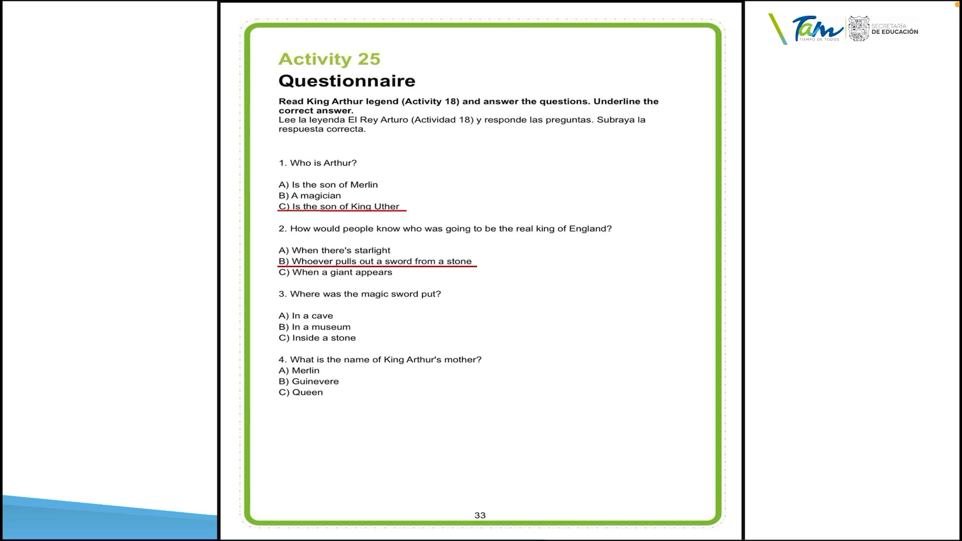
# Underline option B, 'Whoever pulls out a sword from a stone', in red for question 2.
pyautogui.click(275, 327)
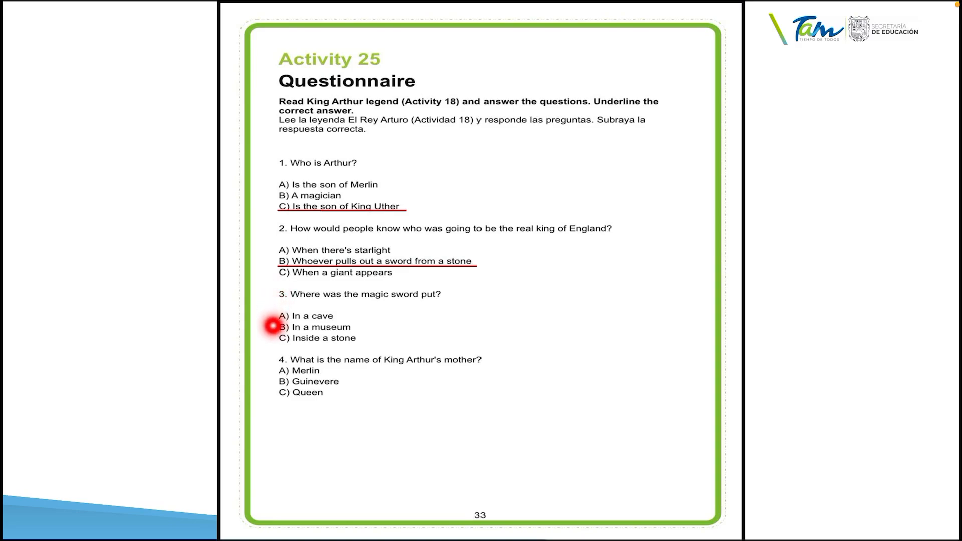
pyautogui.moveTo(275, 338)
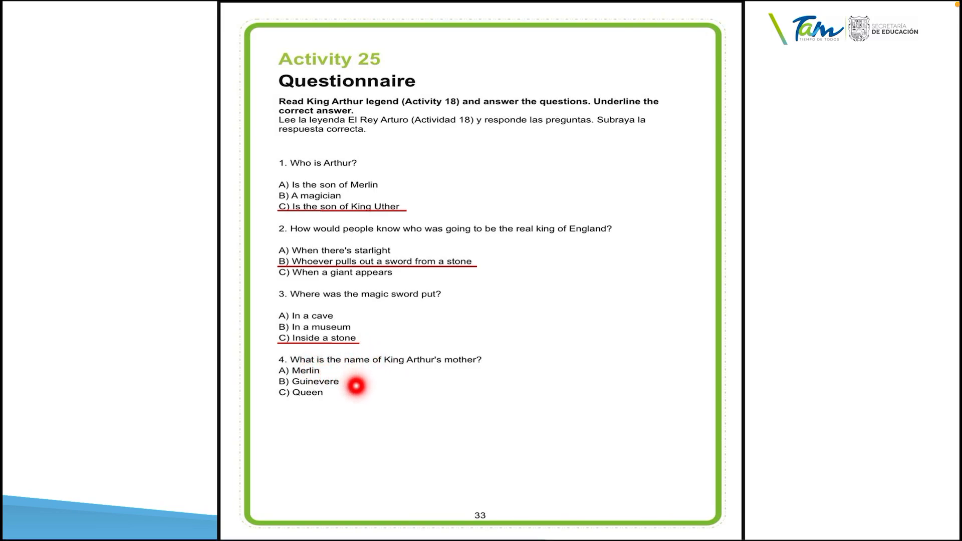
pyautogui.moveTo(301, 411)
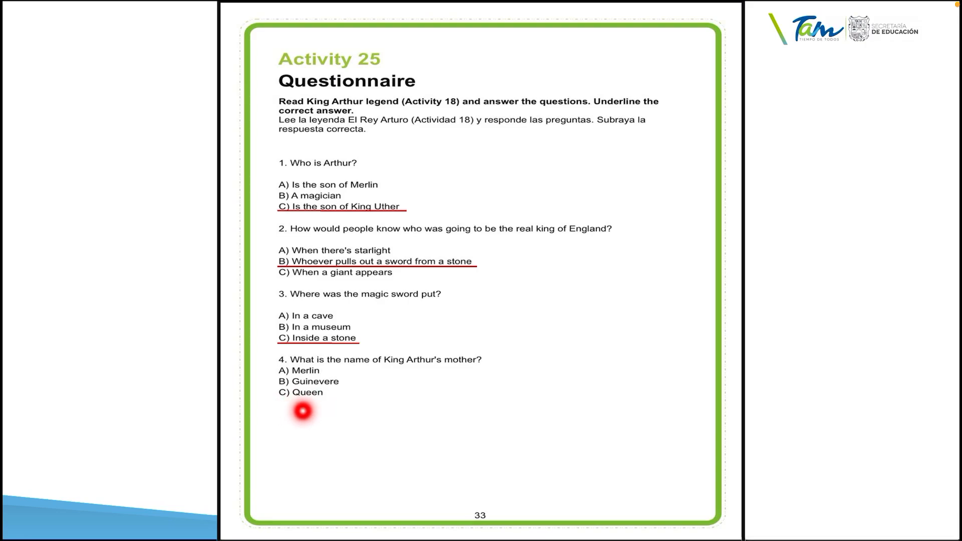